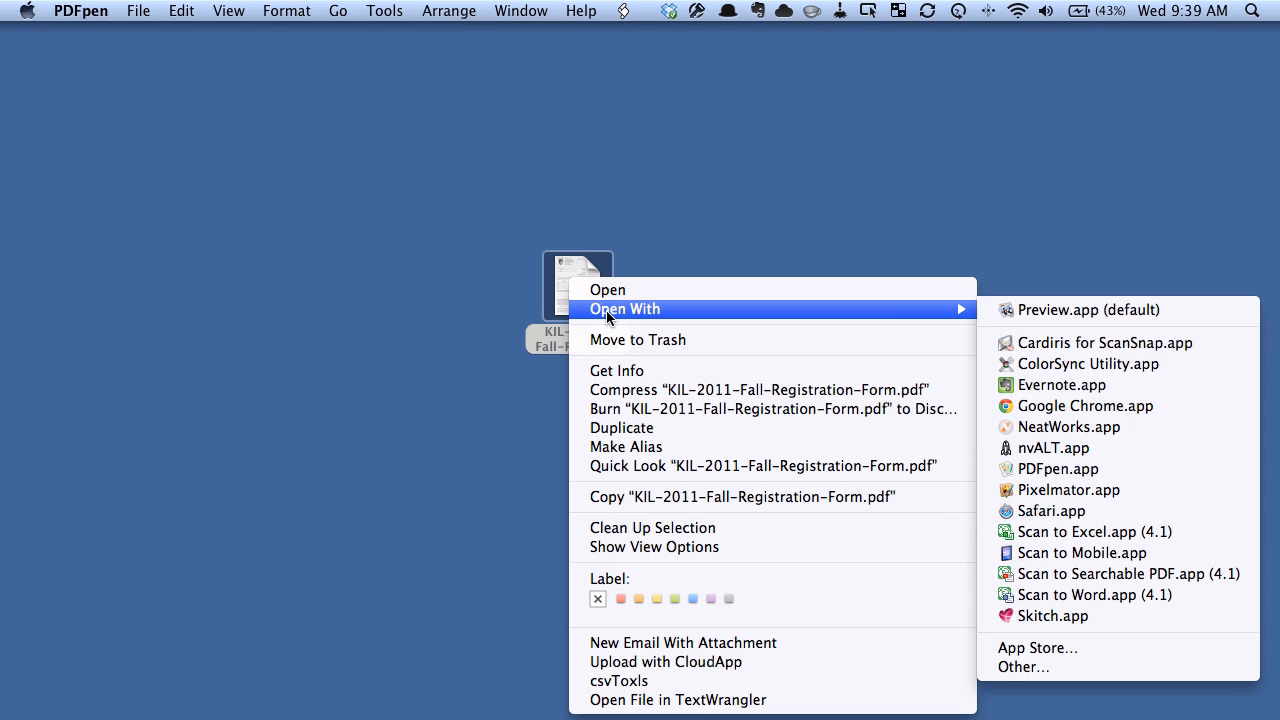
mouse_move(1058, 469)
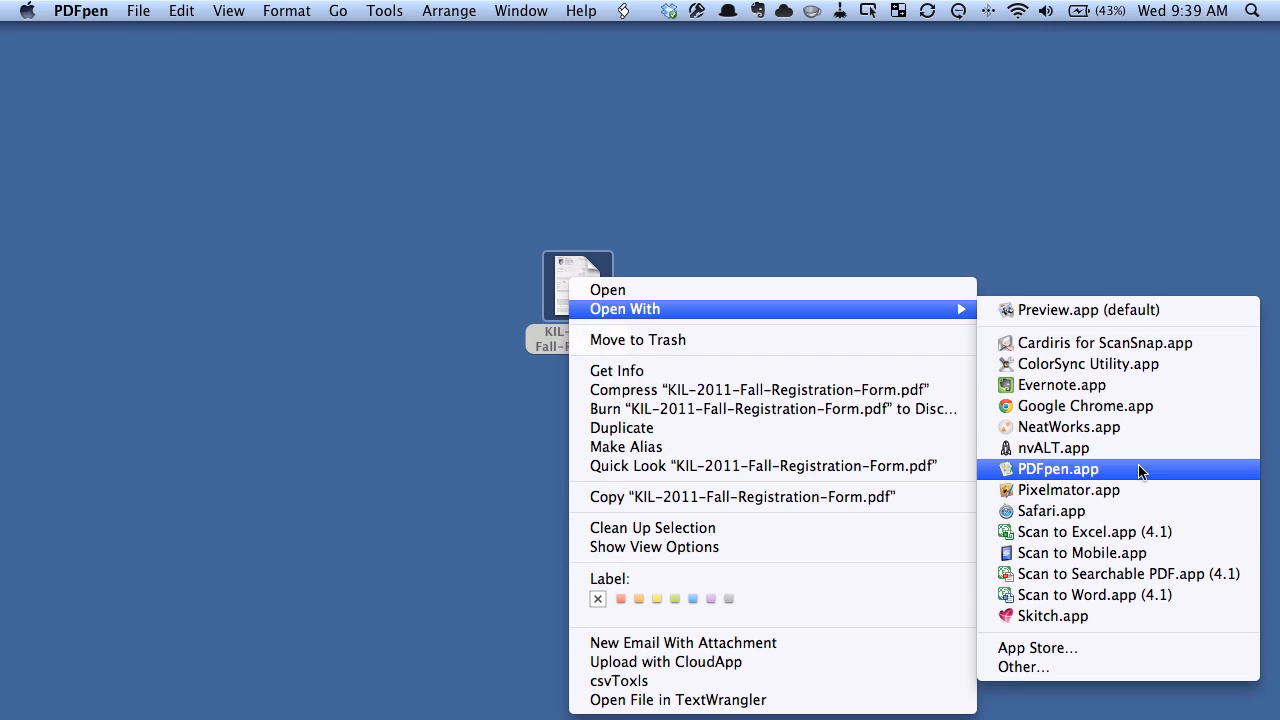
Open KIL-2011-Fall-Registration-Form.pdf in PDFpen and move its window toward the screen centre.
click(1057, 468)
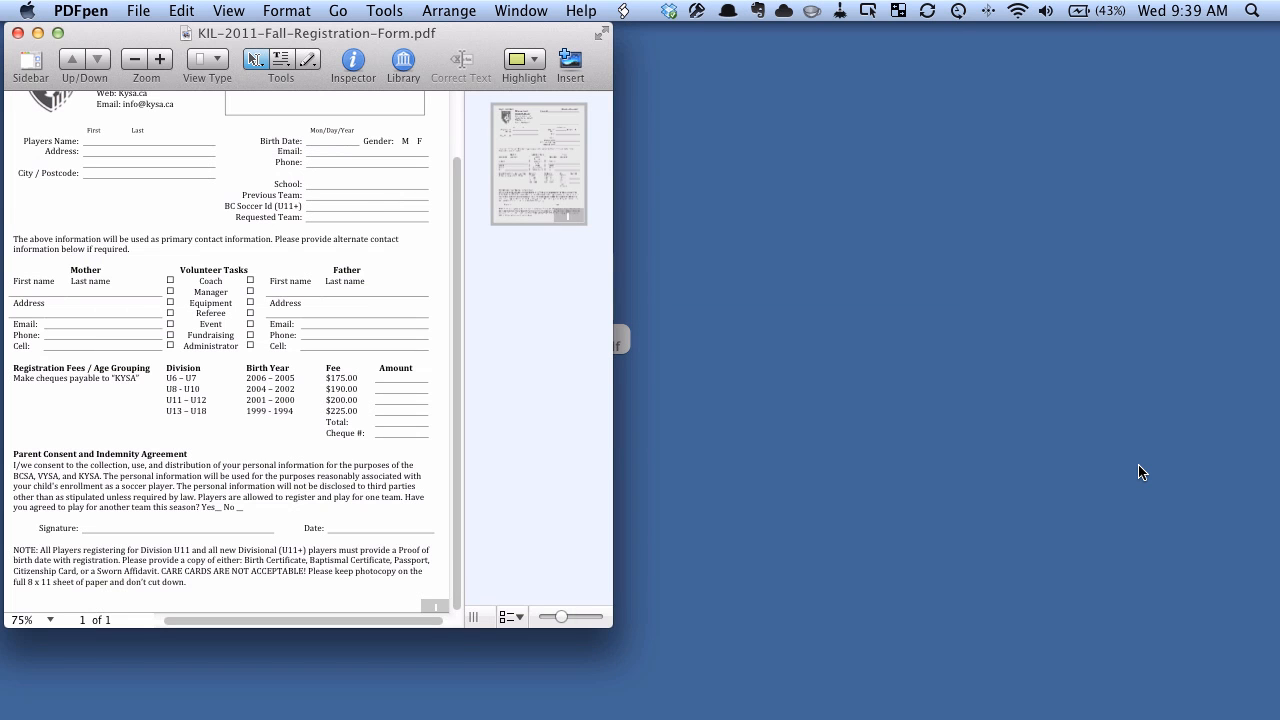
drag(314, 33, 423, 56)
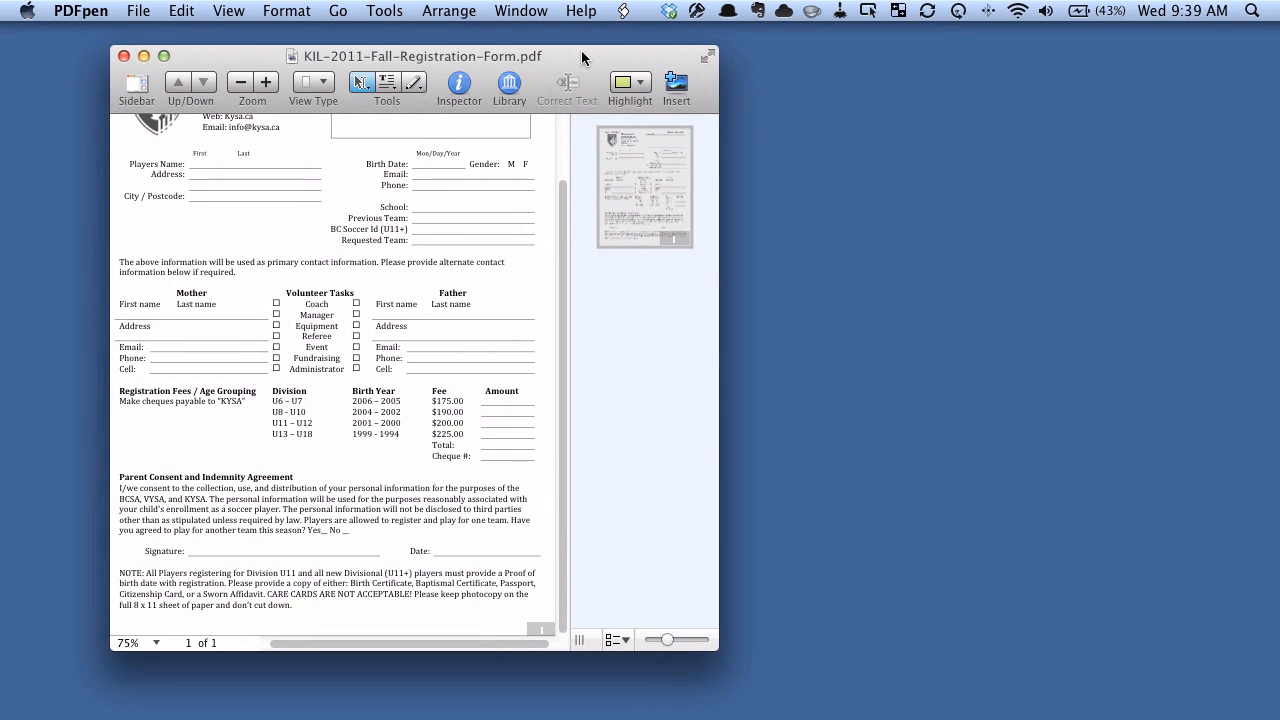
mouse_move(563, 585)
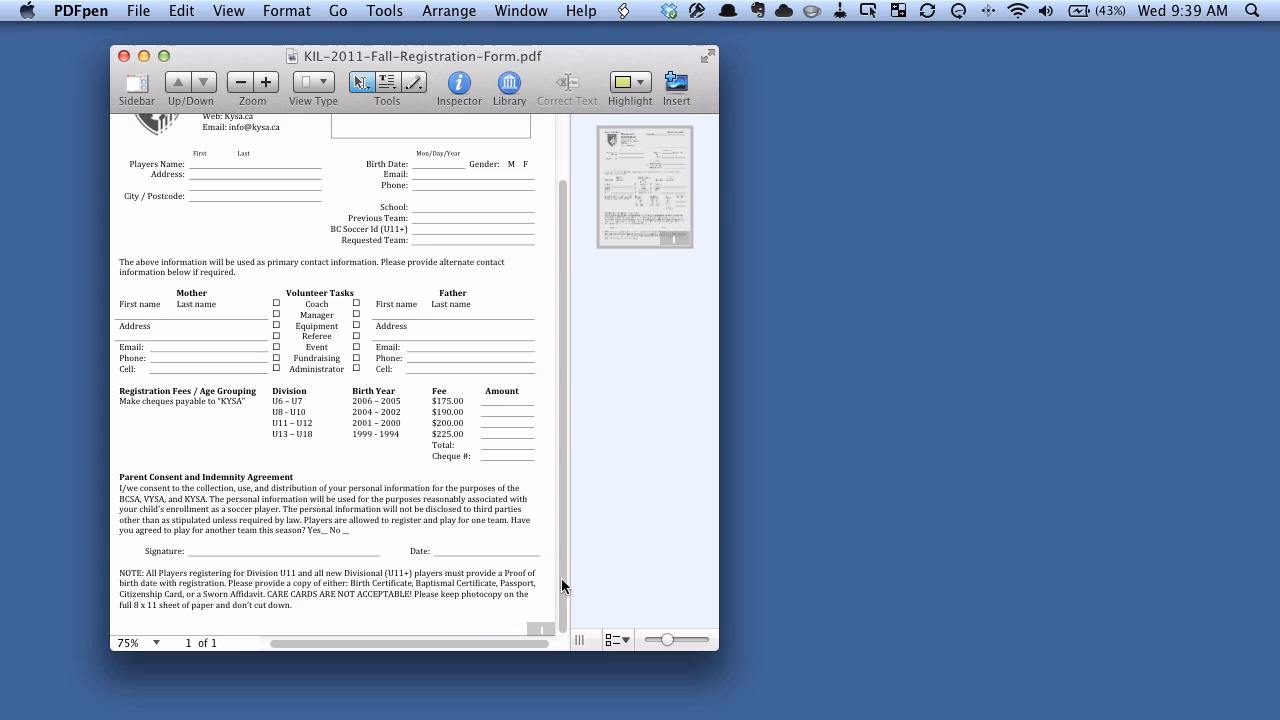
mouse_move(414, 548)
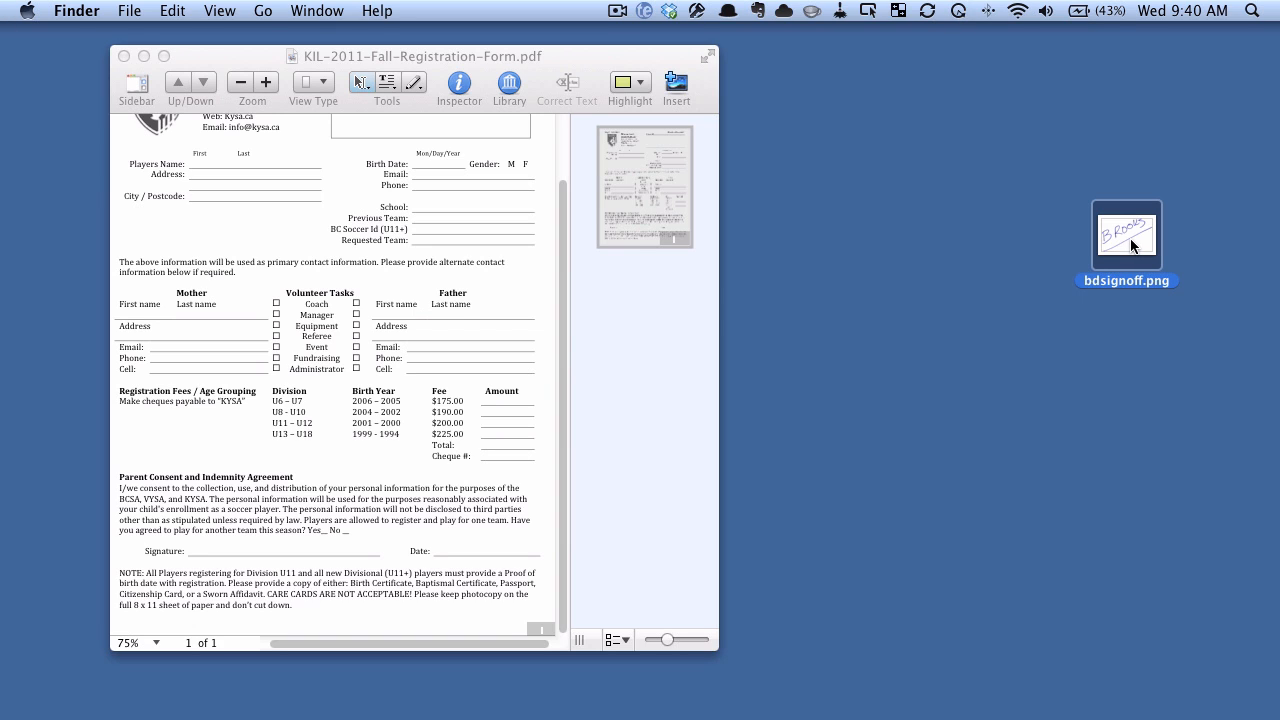
drag(1127, 232, 393, 295)
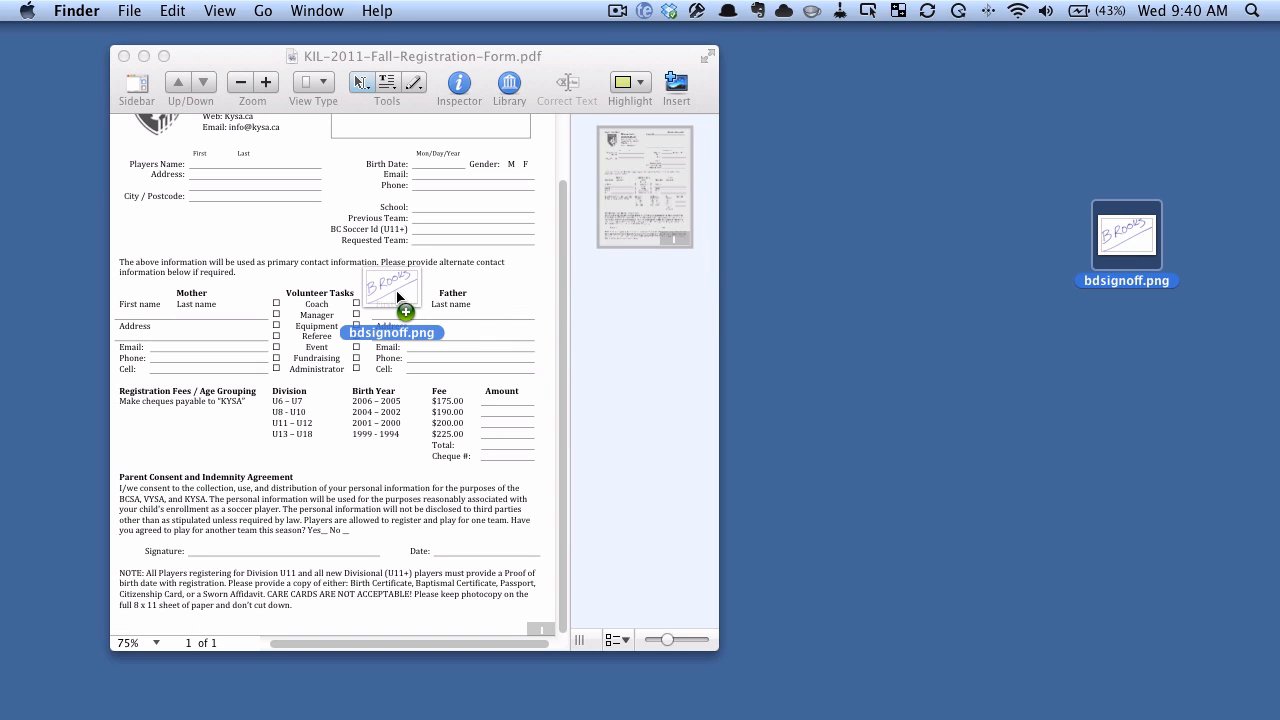
drag(392, 290, 1053, 430)
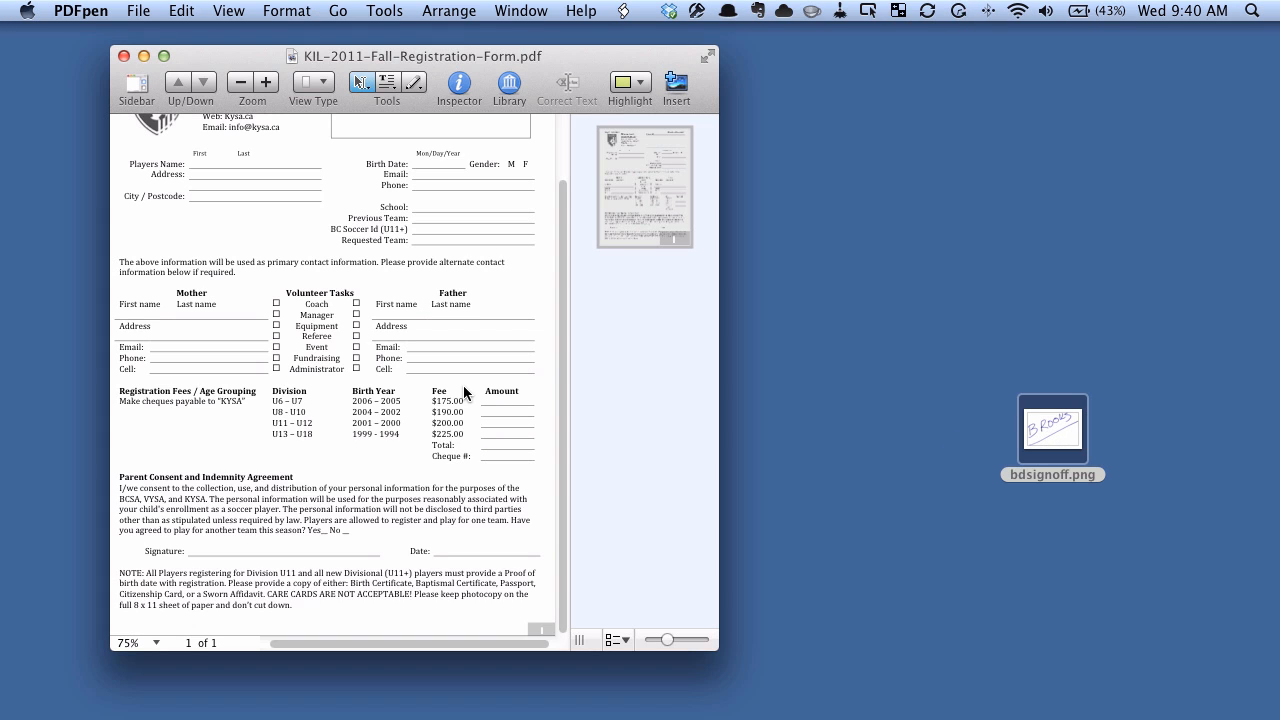
mouse_move(510, 11)
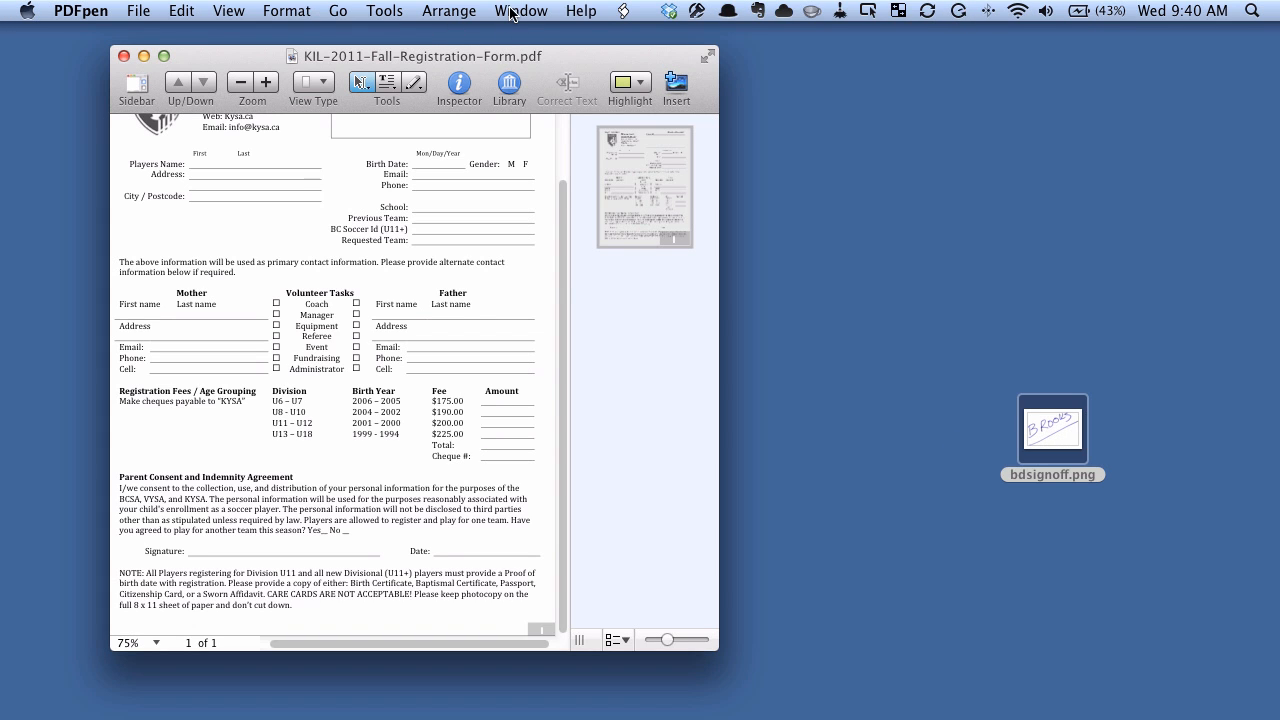
Show the Library palette from the Window menu, with its Images list still empty.
click(521, 10)
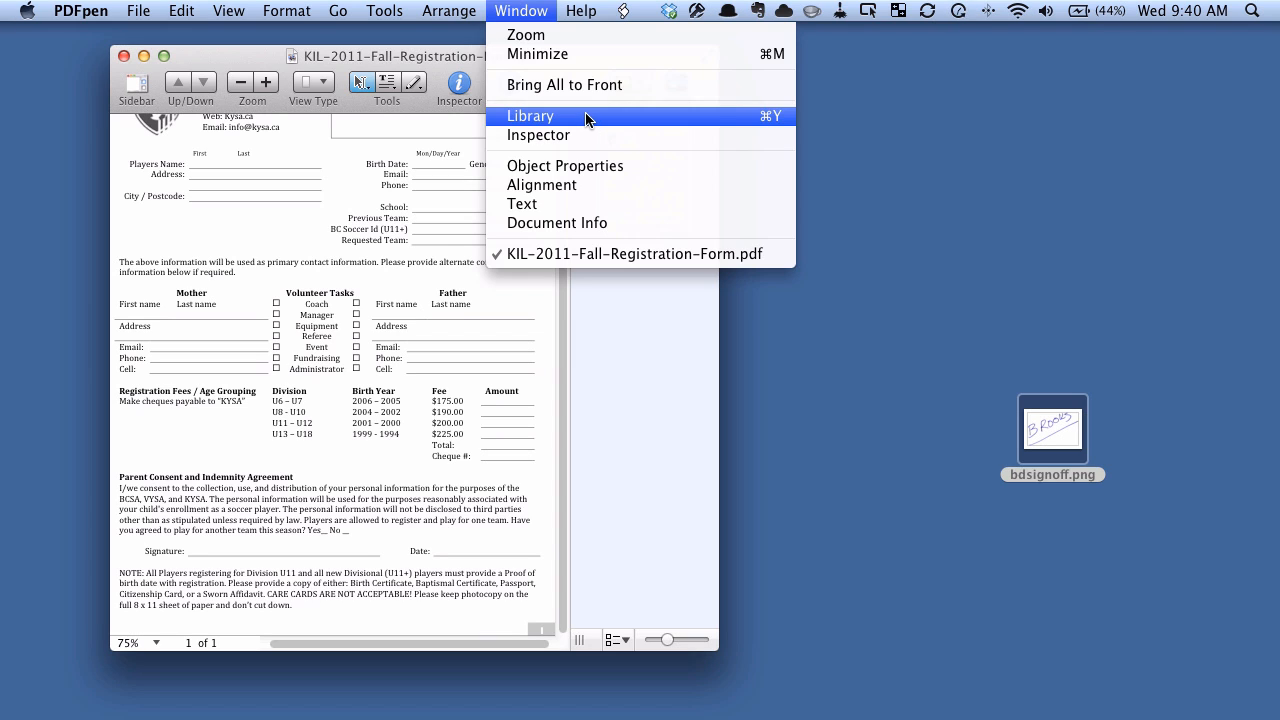
click(531, 116)
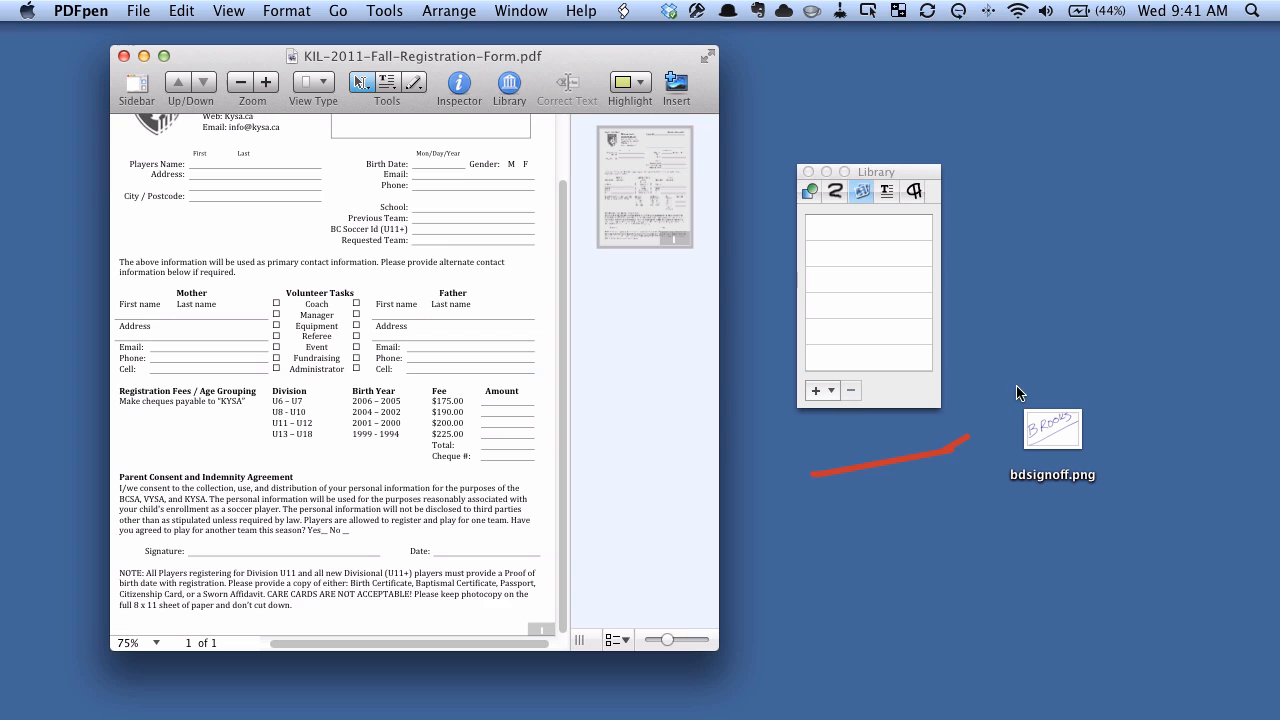
drag(1020, 395, 890, 497)
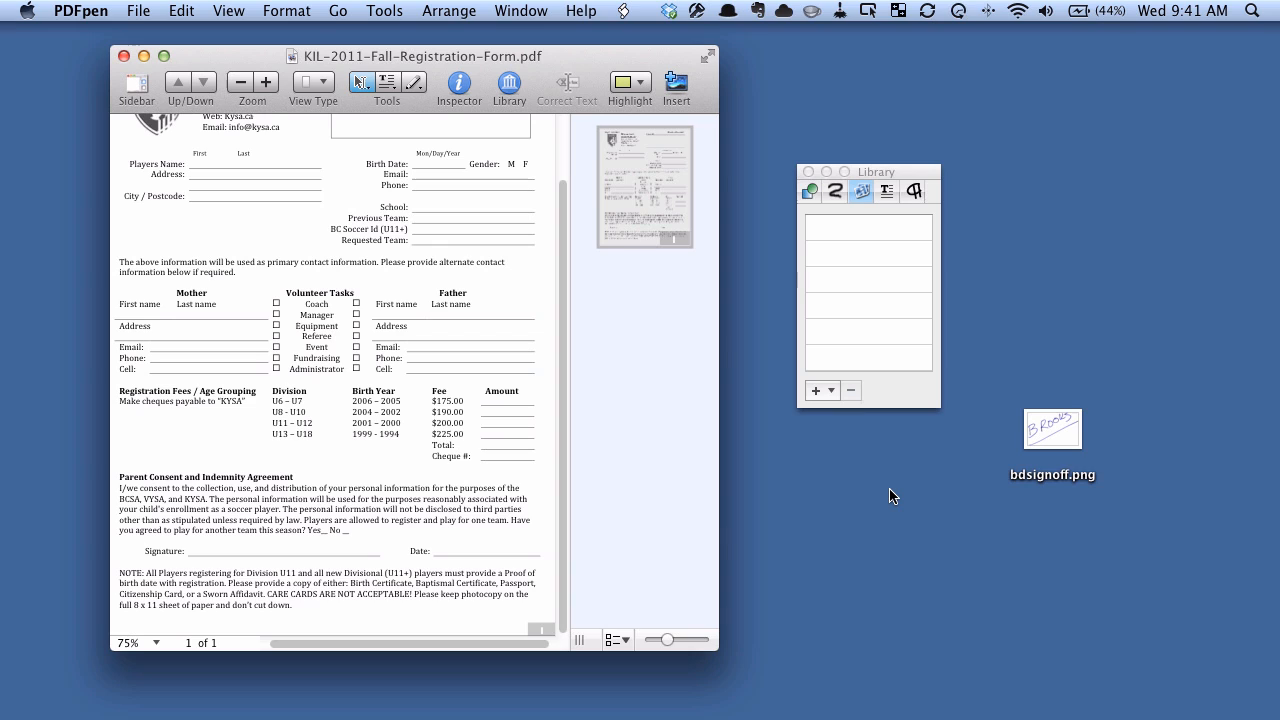
click(1052, 428)
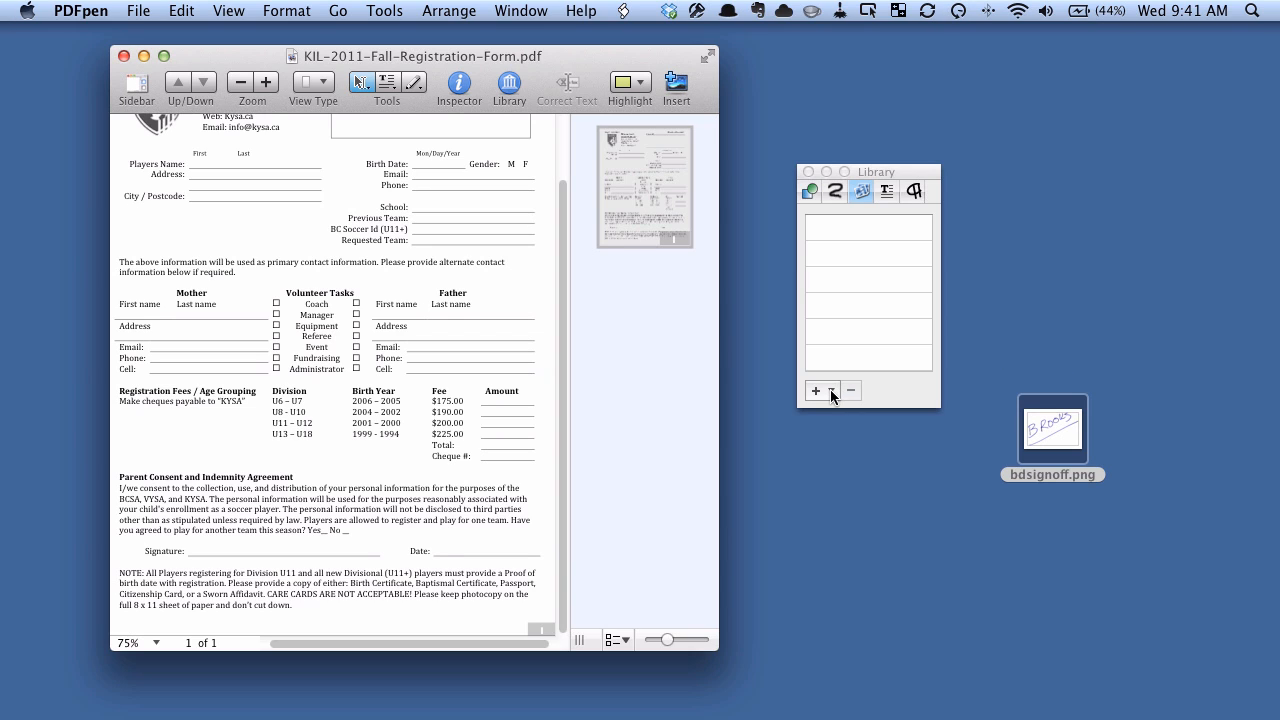
click(817, 390)
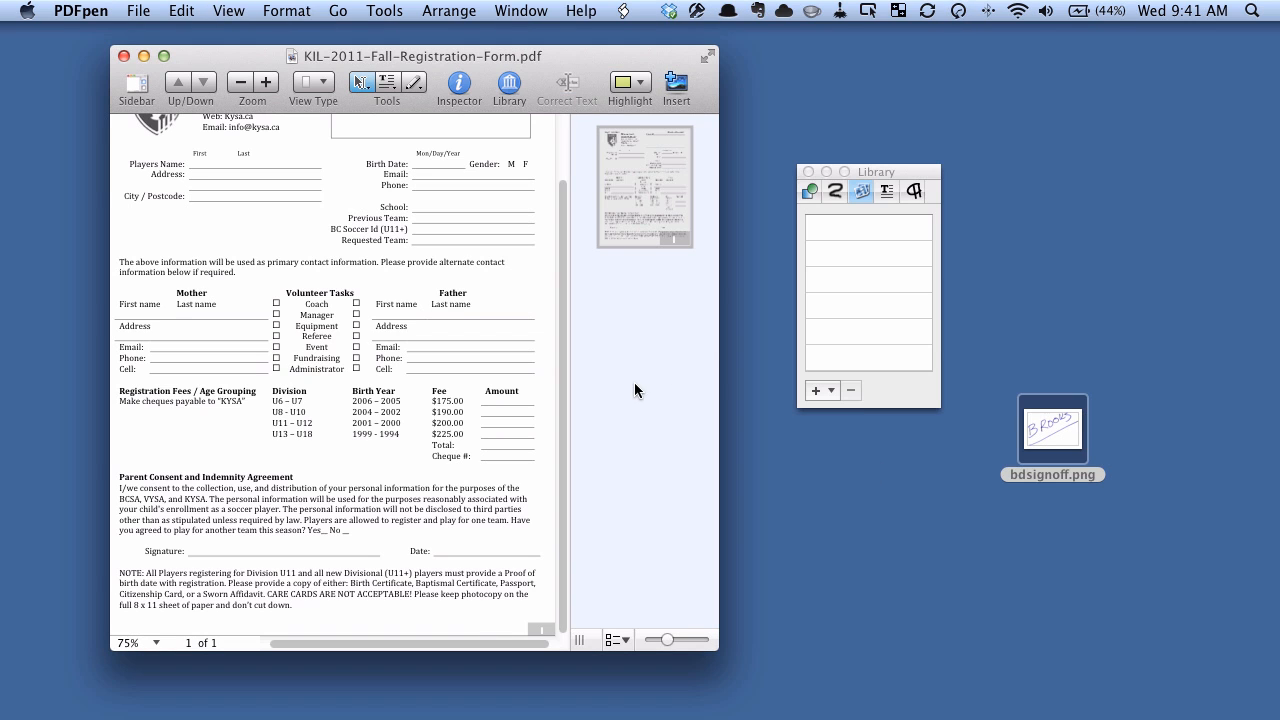
mouse_move(1066, 435)
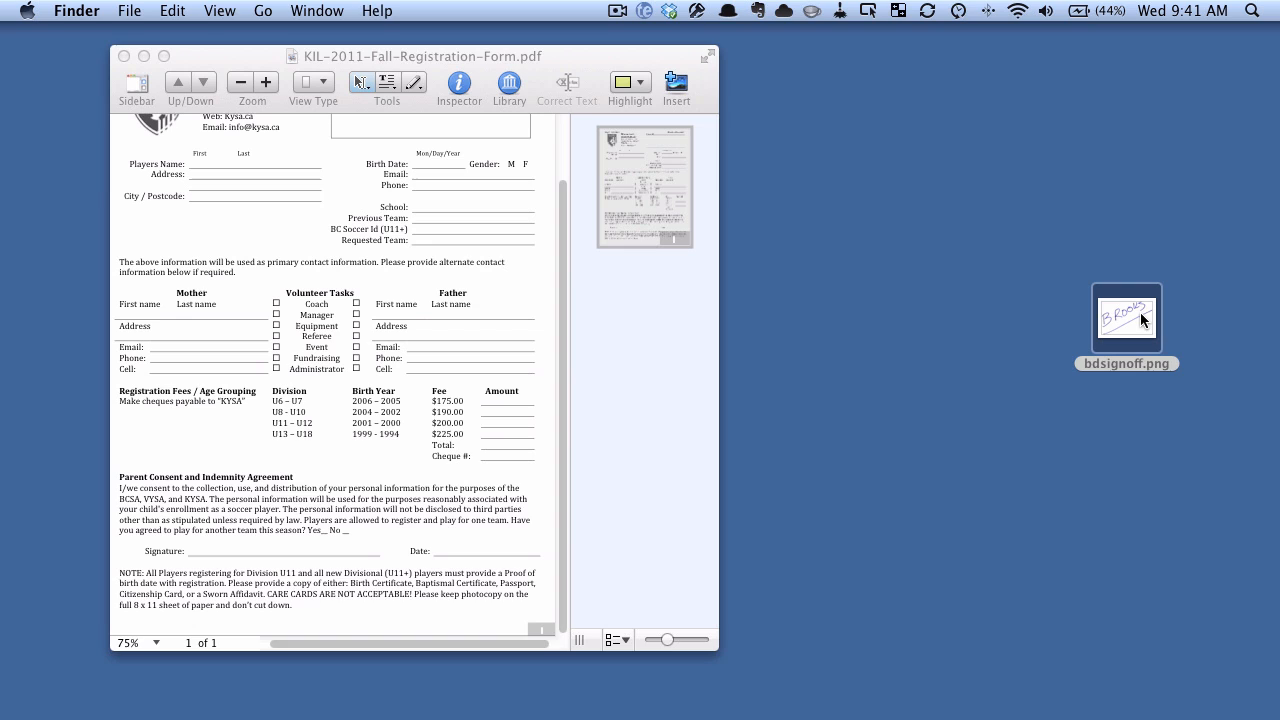
Add bdsignoff.png to the Library's image list as its first stored item.
click(509, 83)
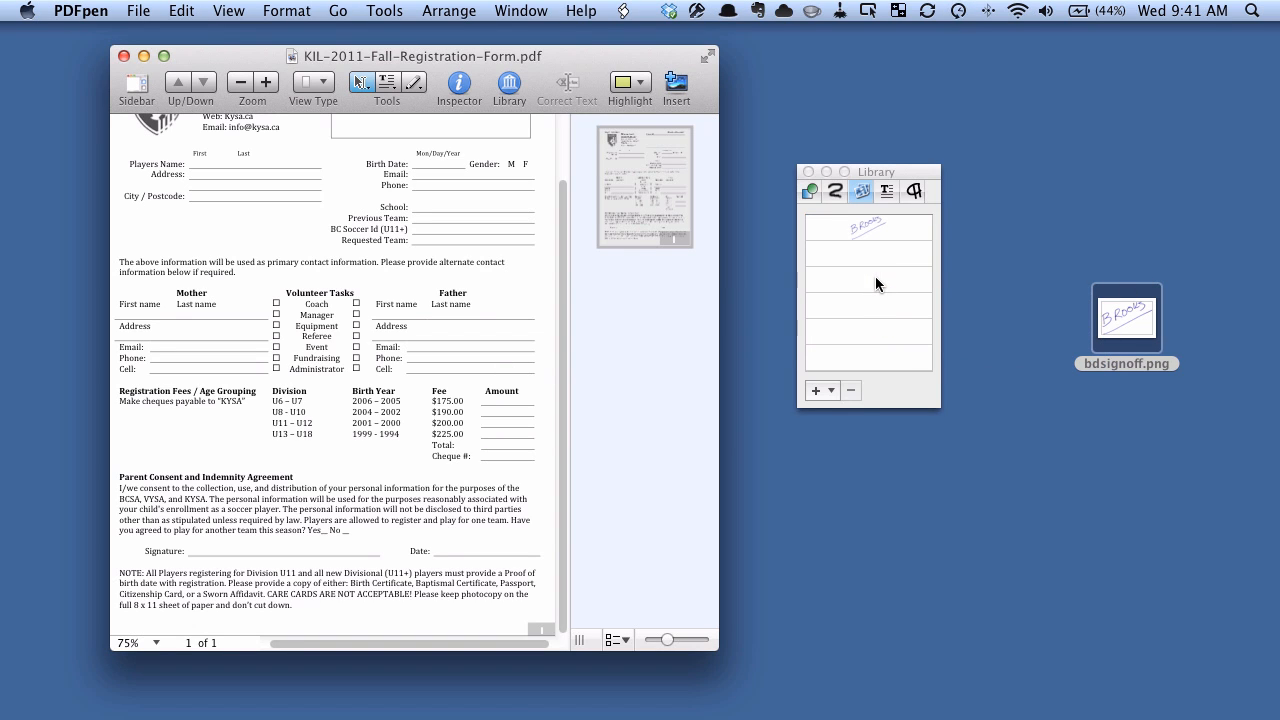
mouse_move(880, 247)
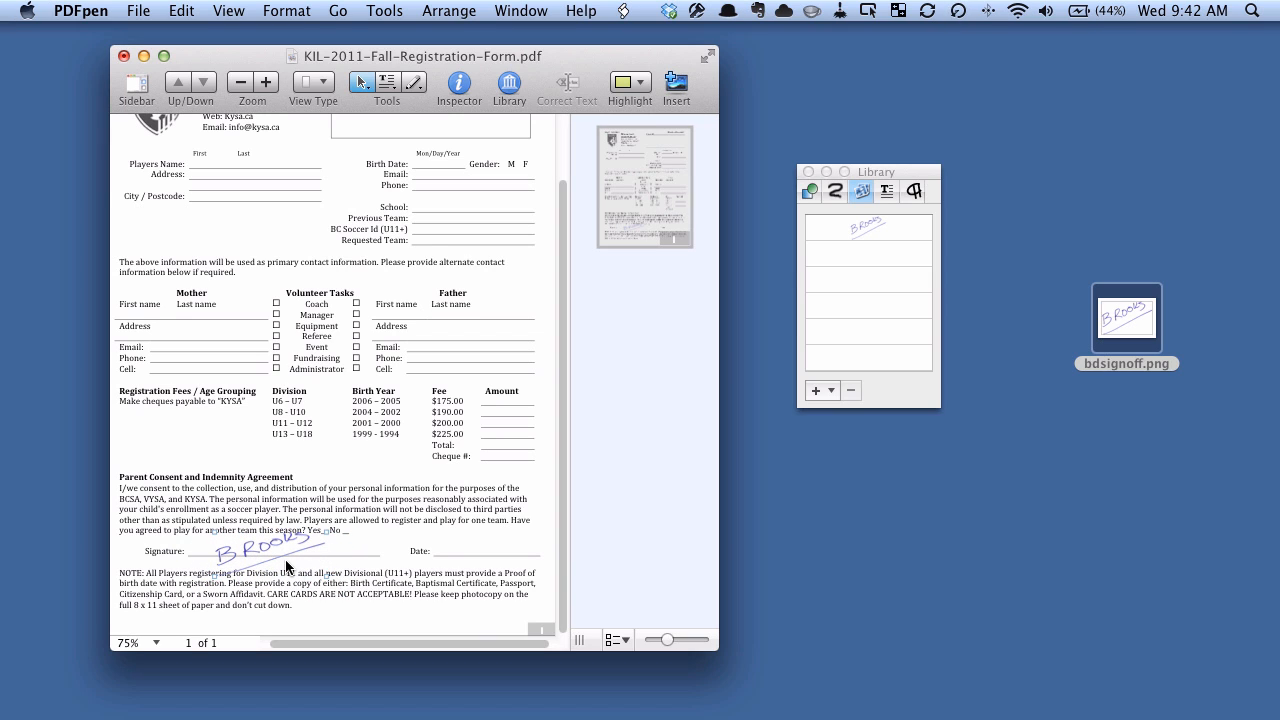
mouse_move(290, 551)
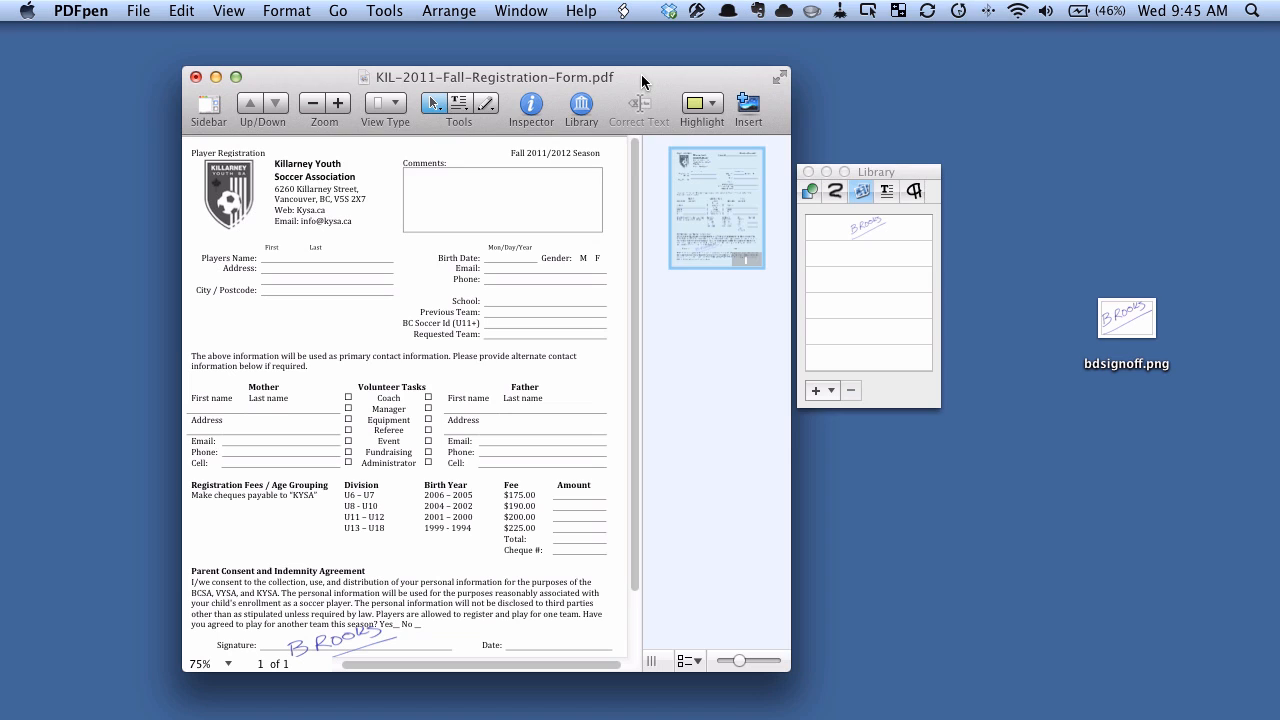
Save the signed registration form on closing, then open it in Preview to confirm the signature.
click(196, 77)
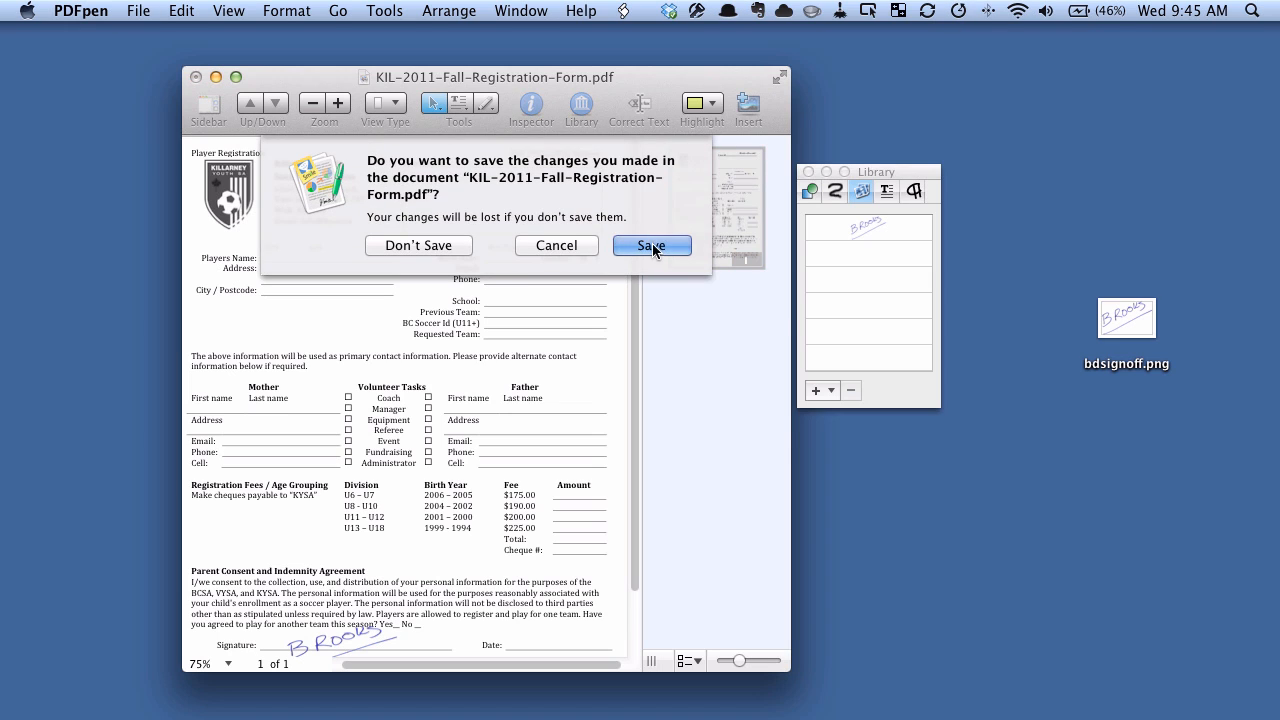
click(651, 245)
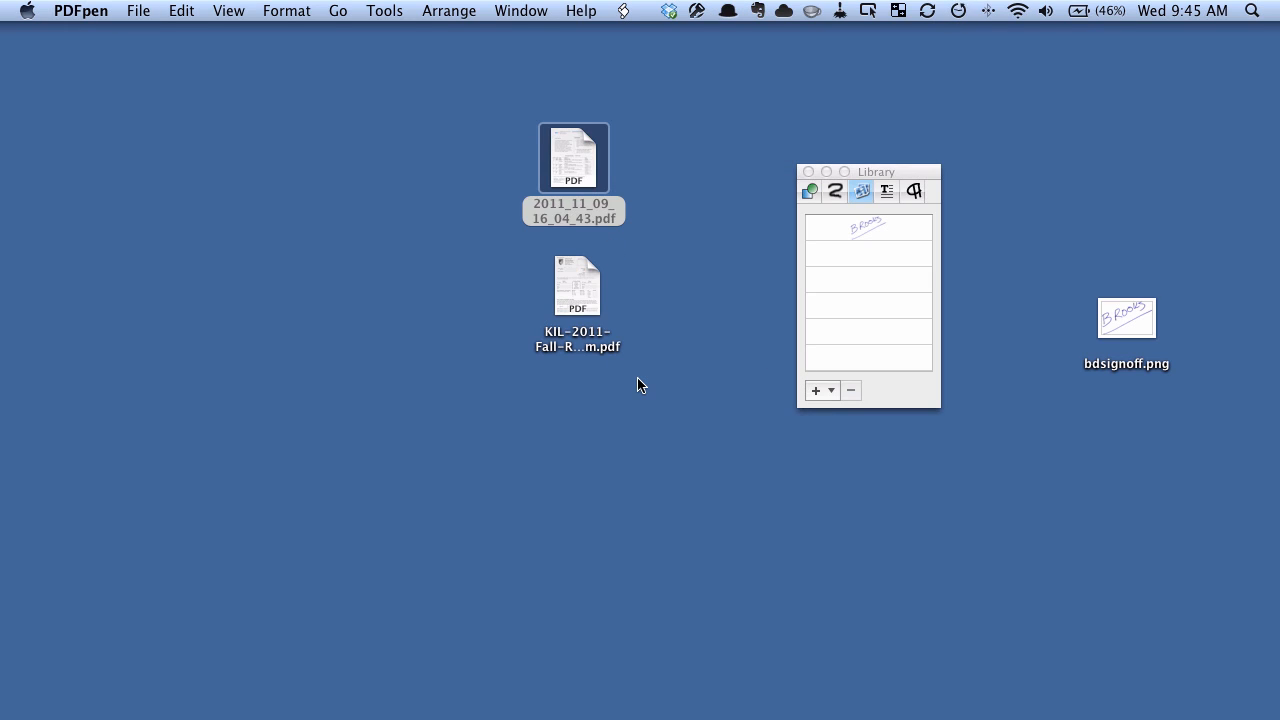
mouse_move(612, 318)
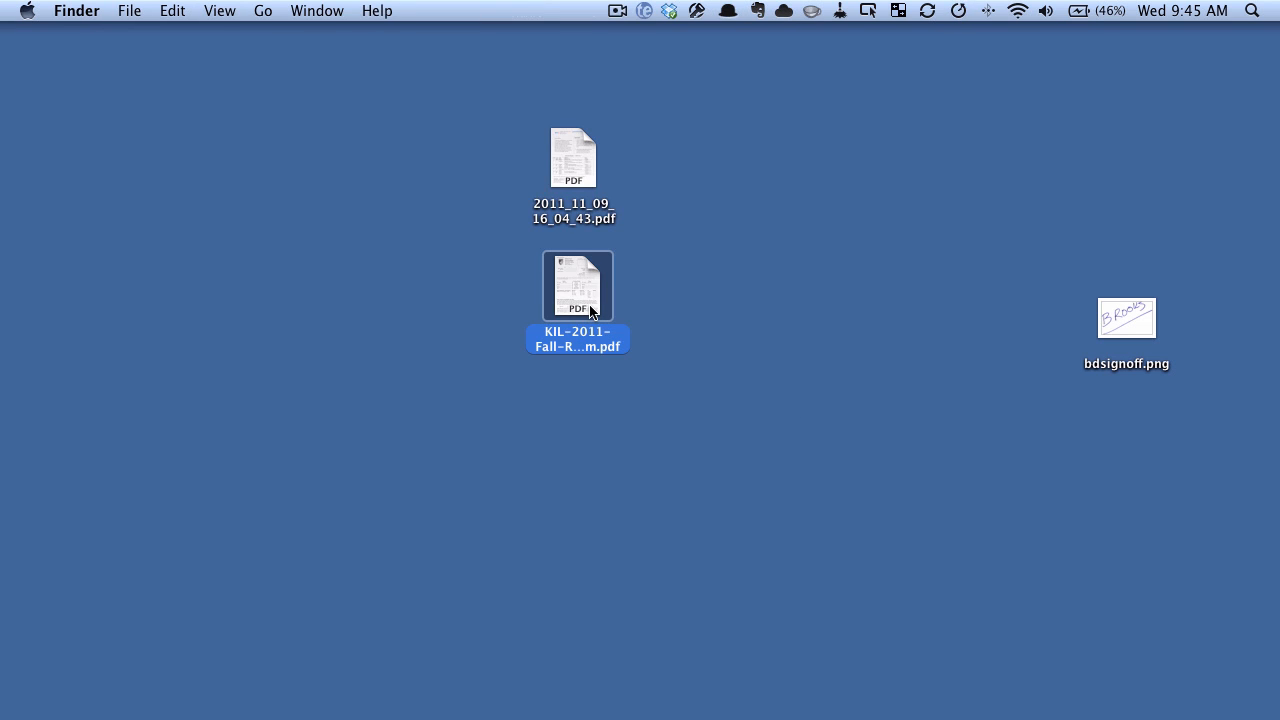
right_click(578, 285)
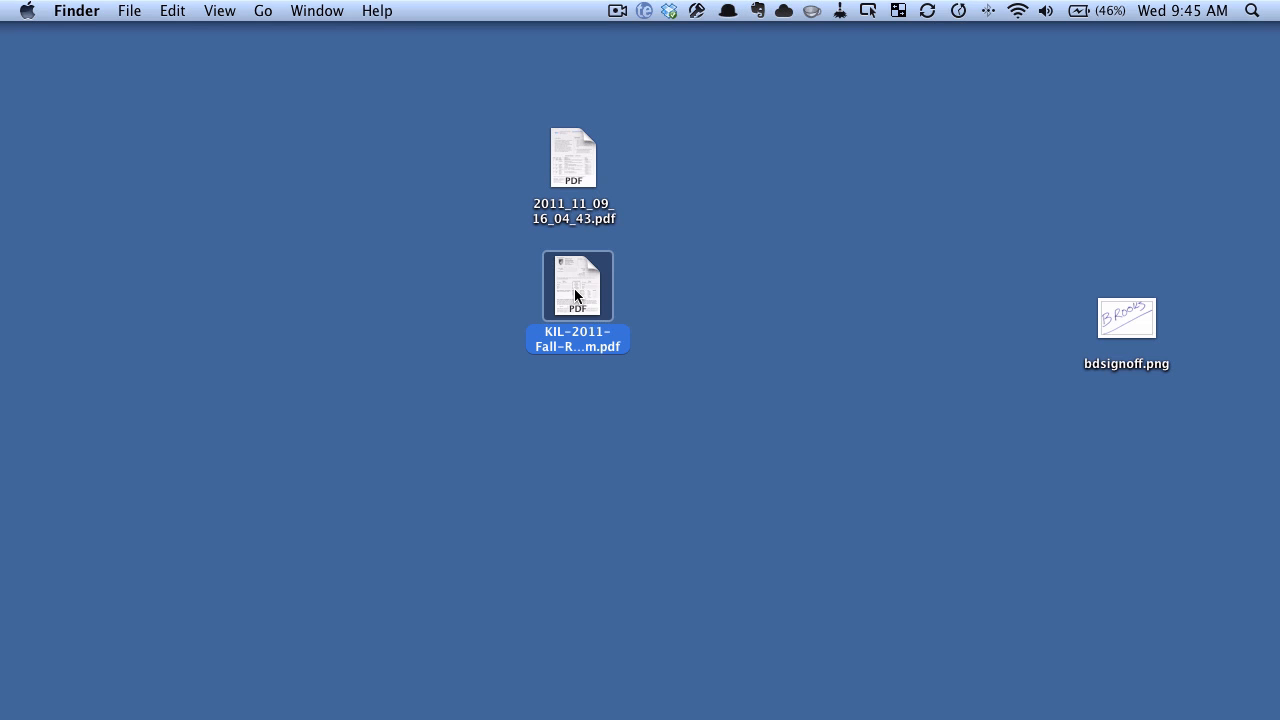
right_click(577, 285)
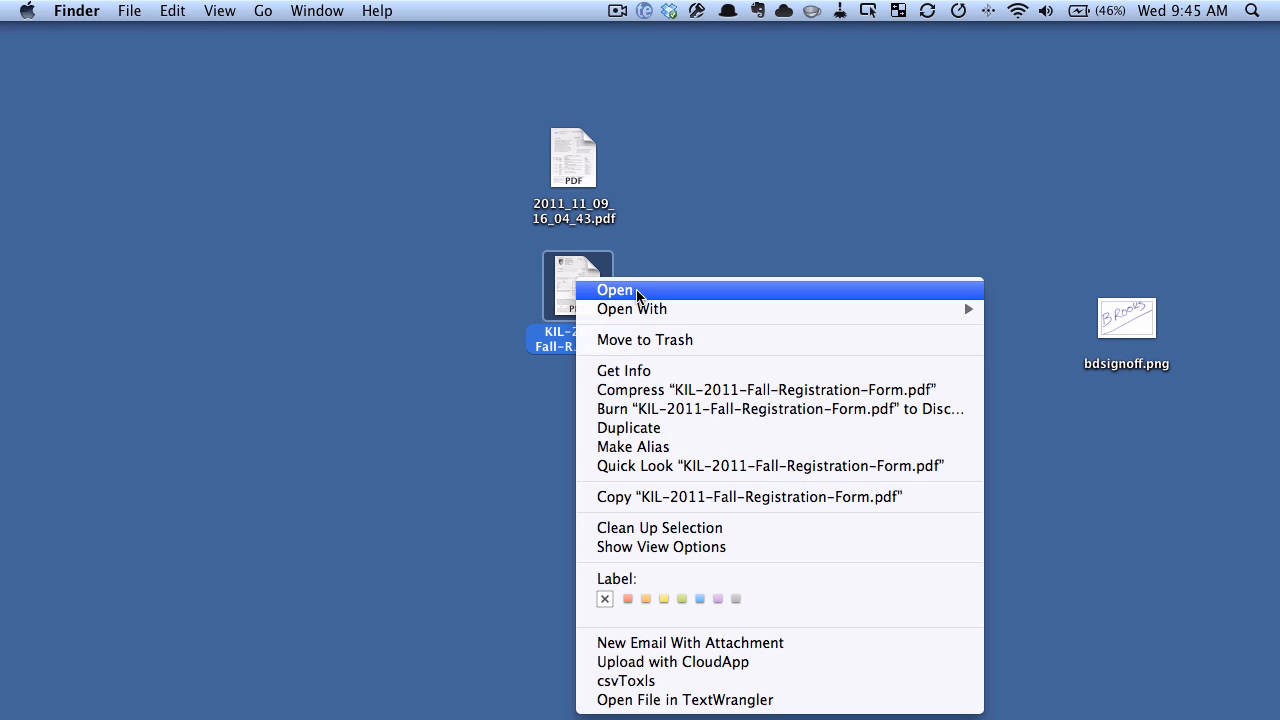
click(614, 289)
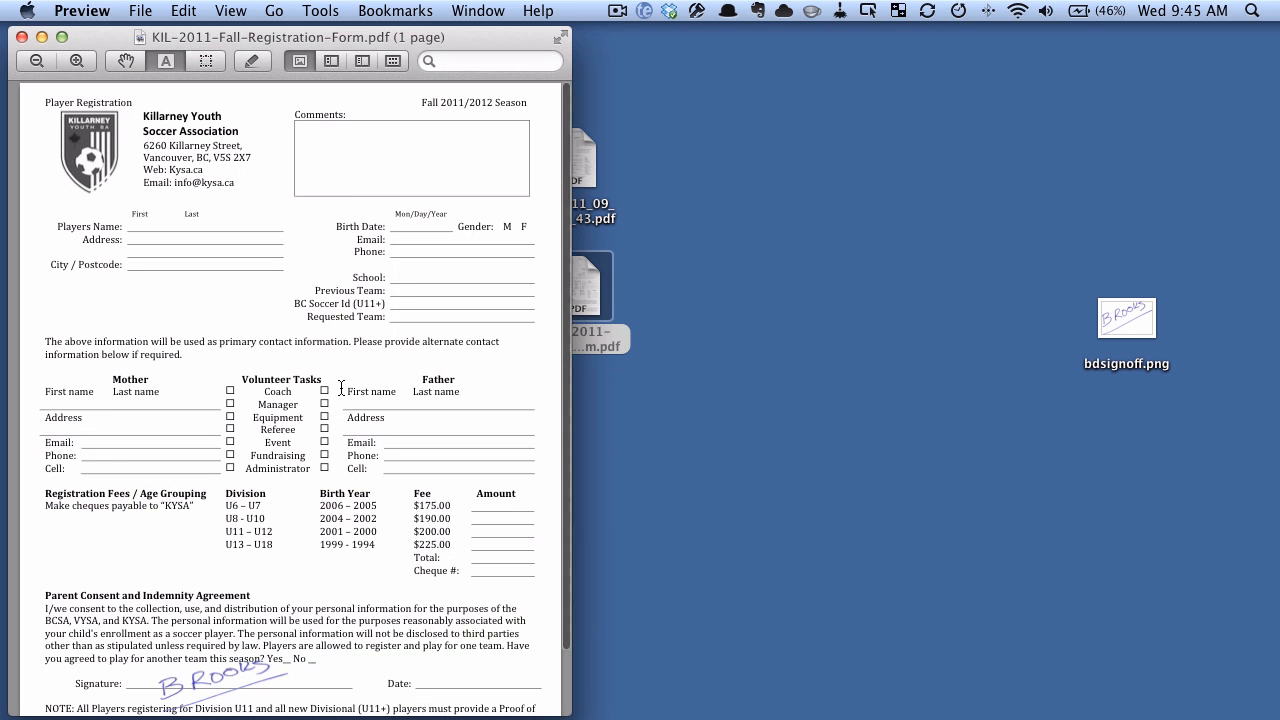
scroll(down, 3)
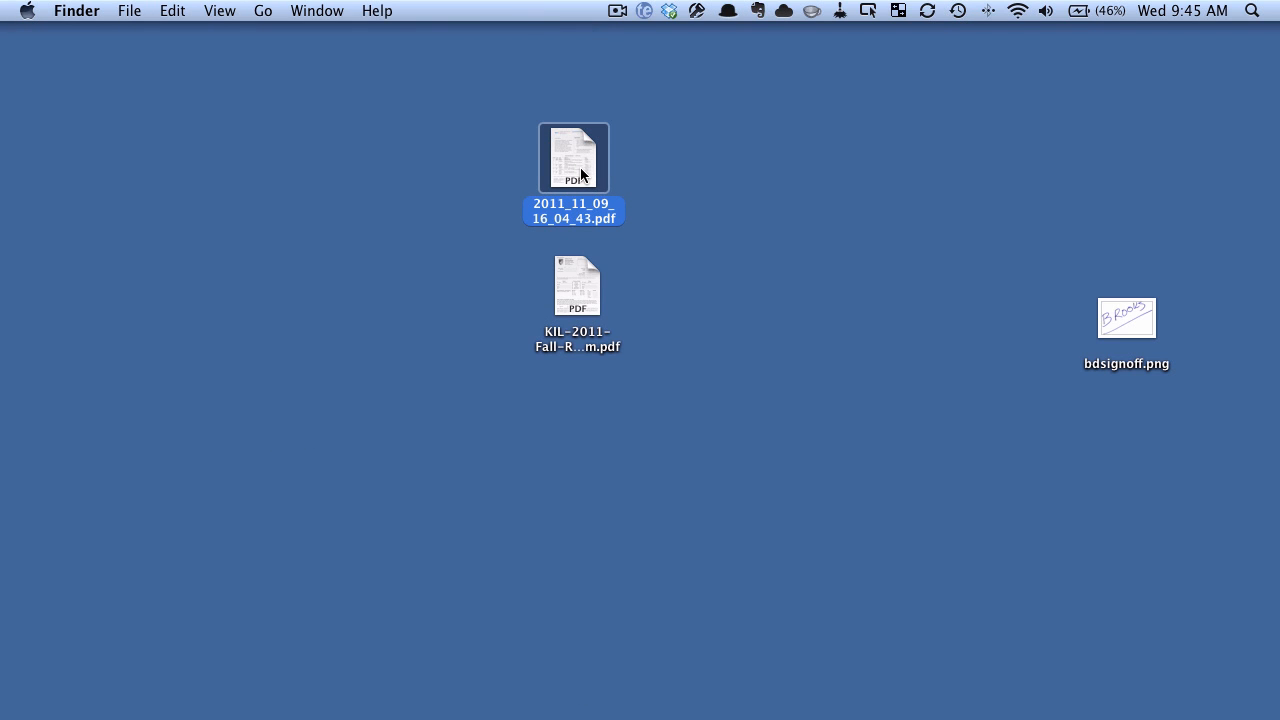
Place the stored signature beside the coordinator's contact details in 2011_11_09_16_04_43.pdf and save.
right_click(573, 157)
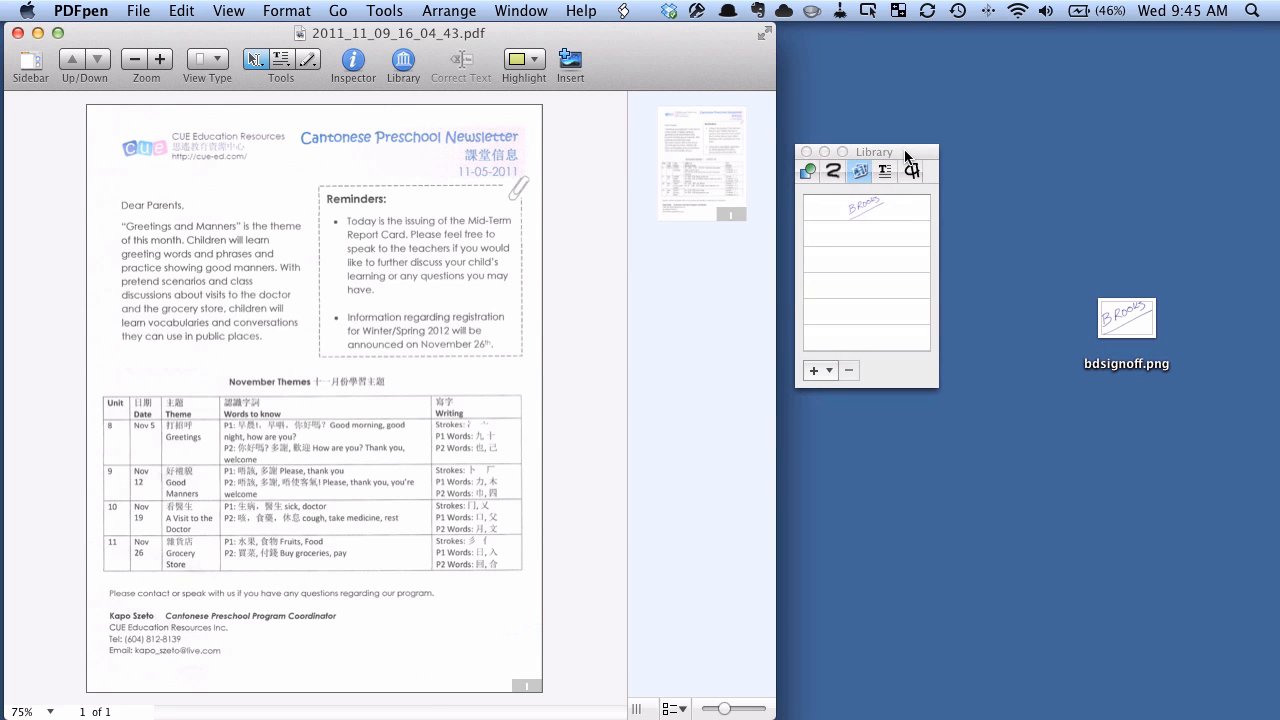
click(866, 207)
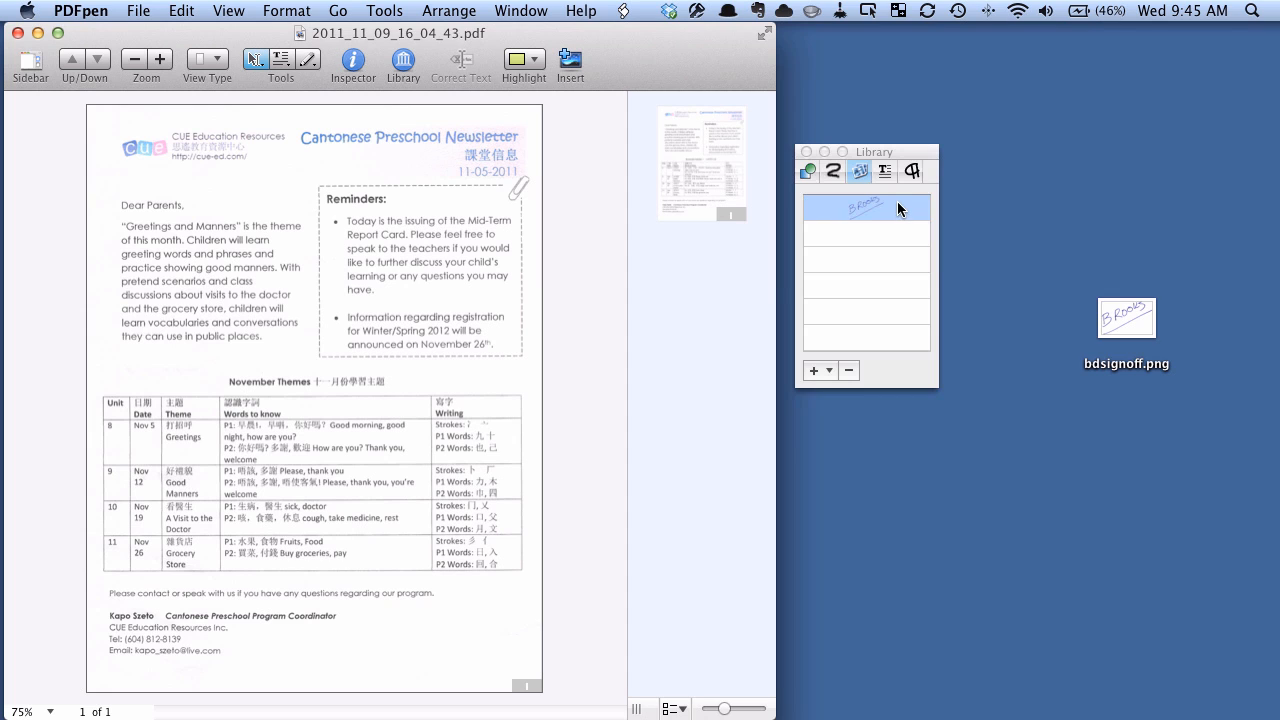
drag(866, 207, 424, 658)
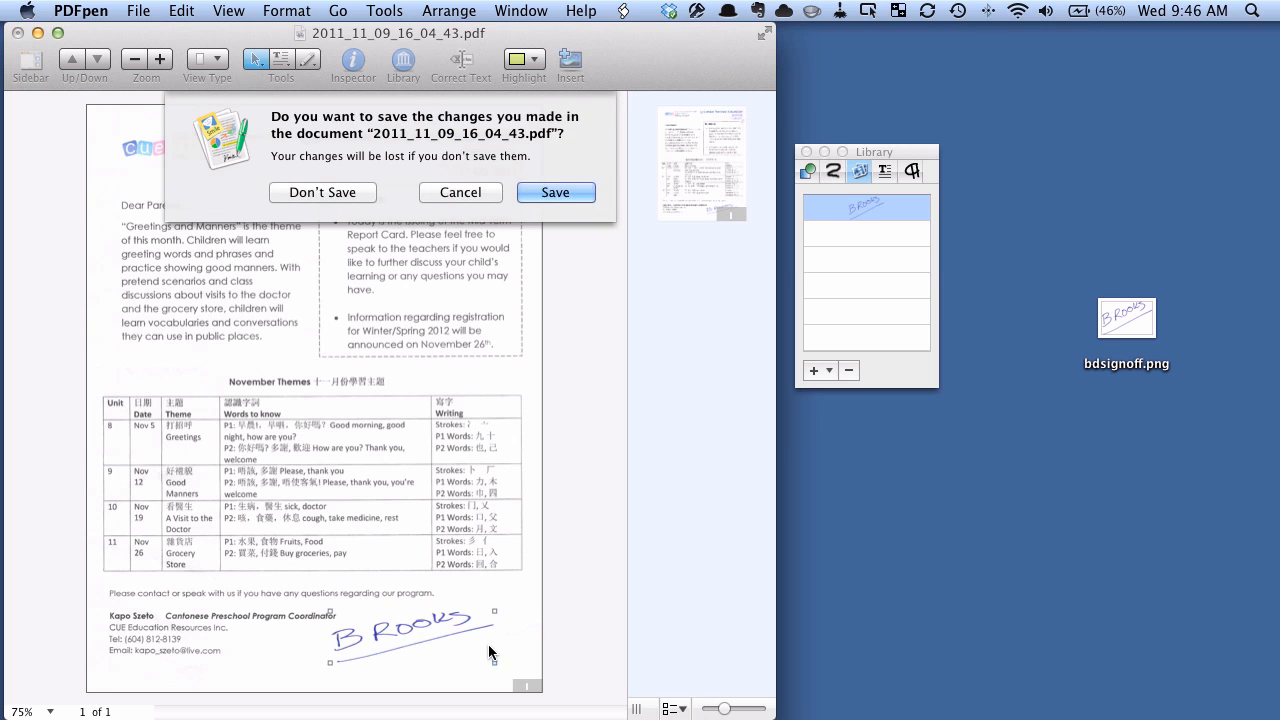
click(322, 192)
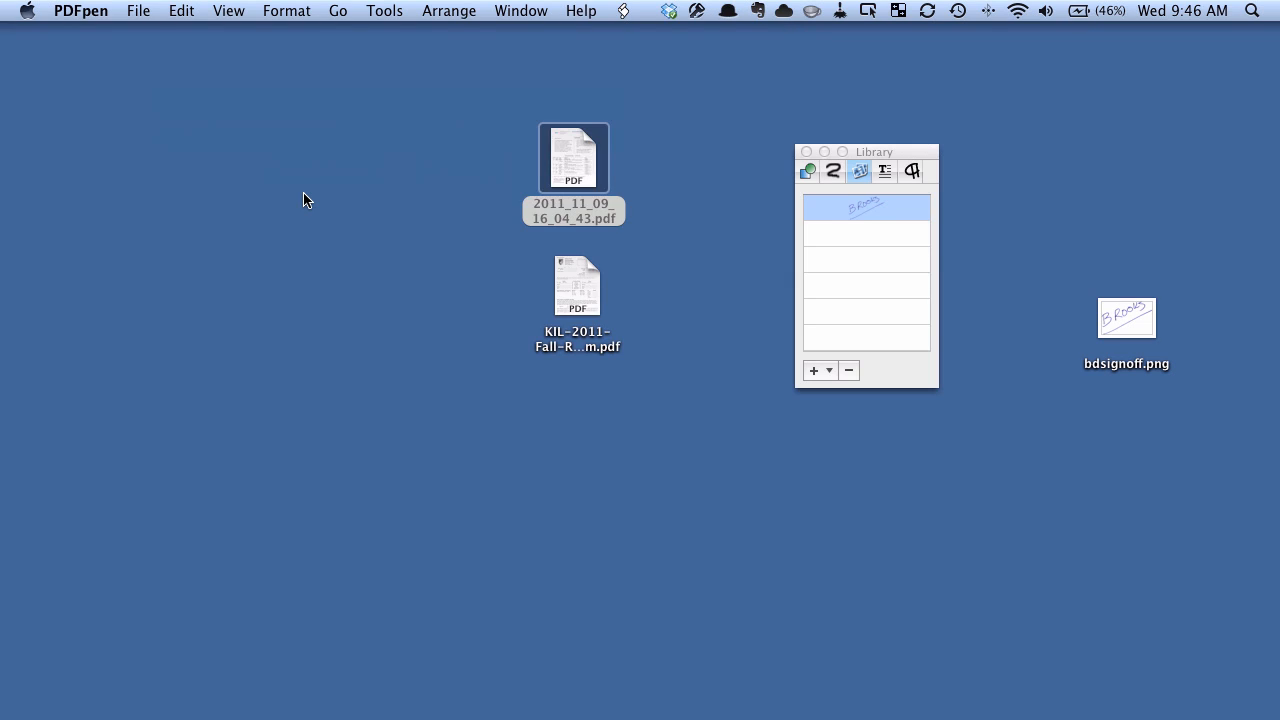